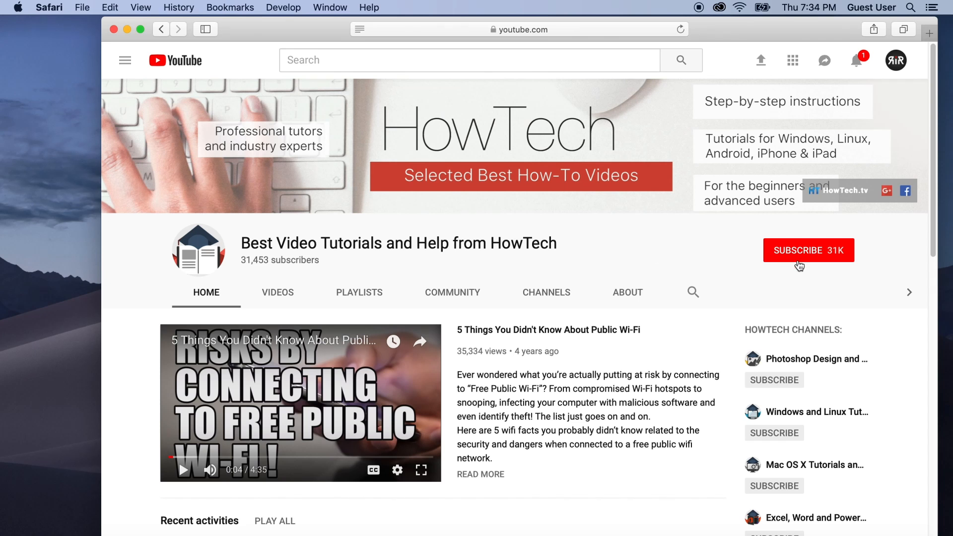
# - Open the Time Machine preference pane from a Spotlight search for 'time'
pyautogui.click(809, 250)
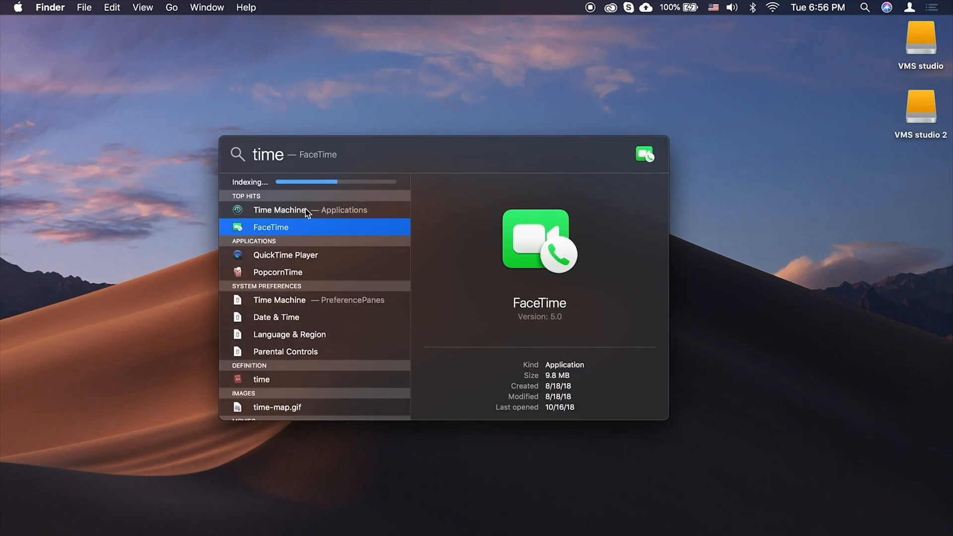
pyautogui.click(304, 300)
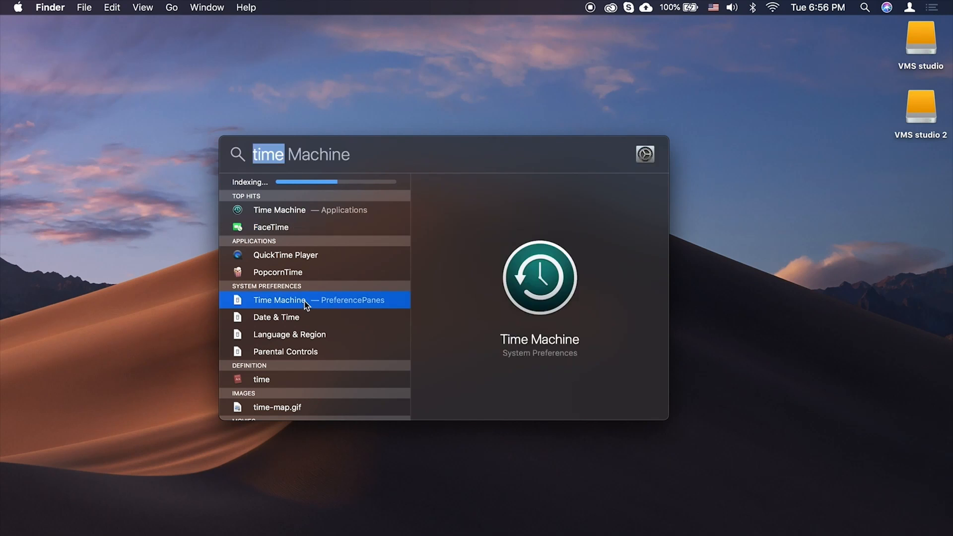
pyautogui.click(279, 300)
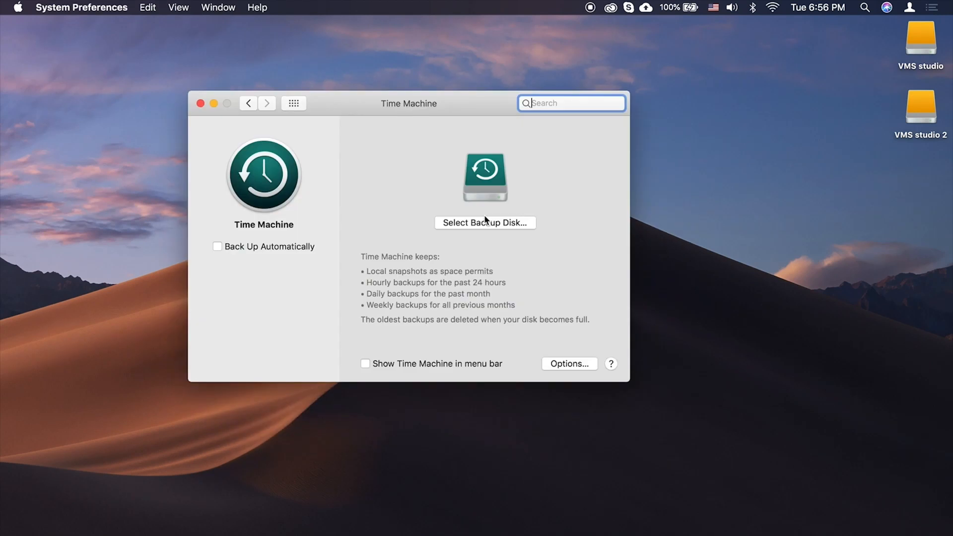
# - Choose VMS studio 2 as the Time Machine backup disk
pyautogui.click(485, 222)
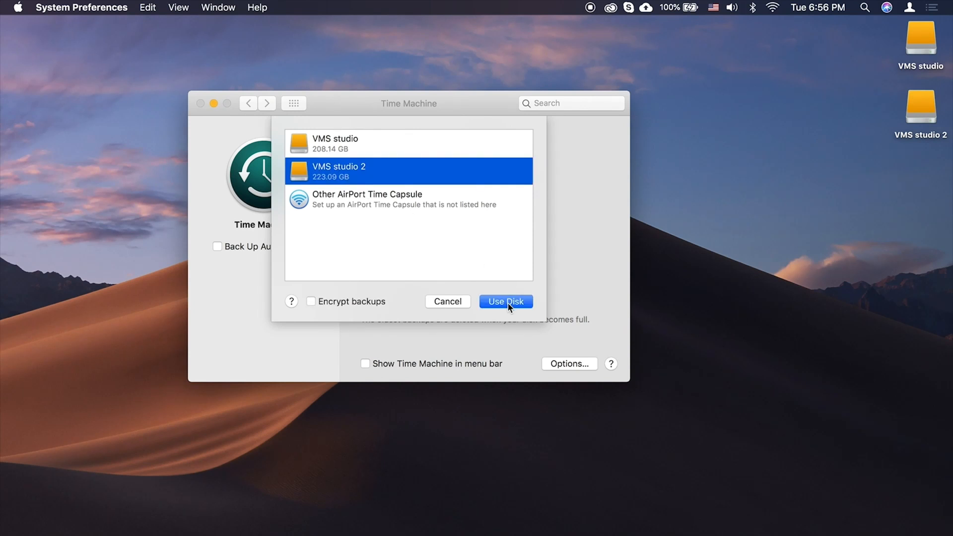
pyautogui.click(506, 301)
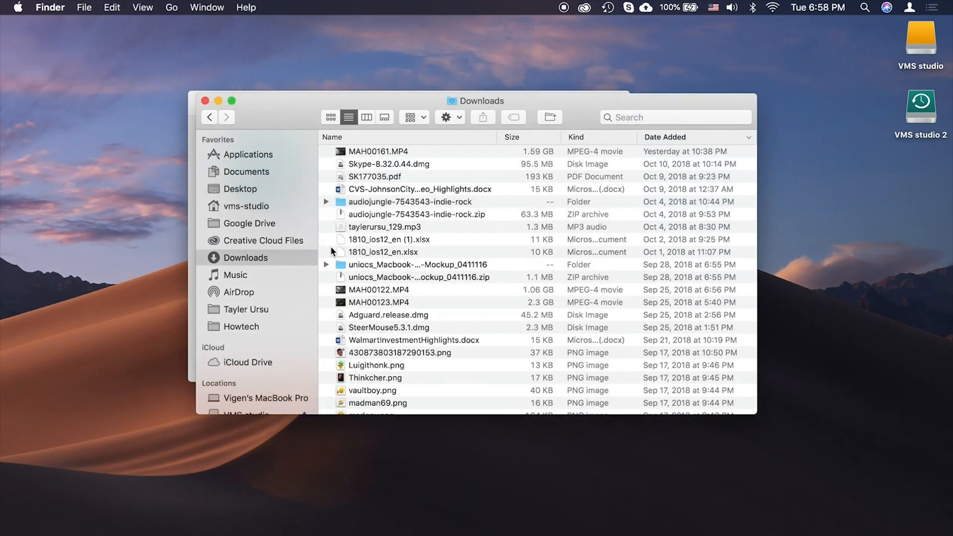
# - Enter Time Machine from the menu bar icon to browse Downloads snapshots
pyautogui.click(607, 8)
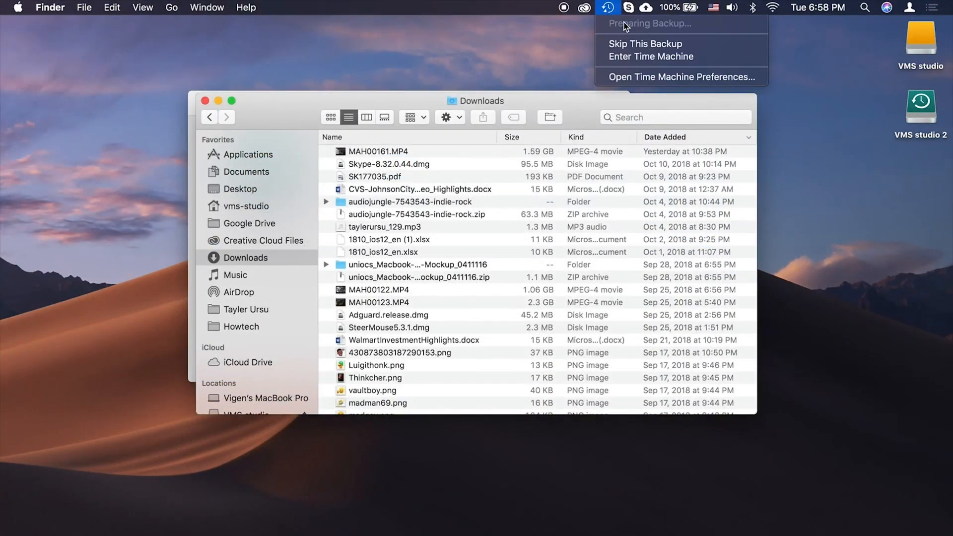
pyautogui.click(623, 61)
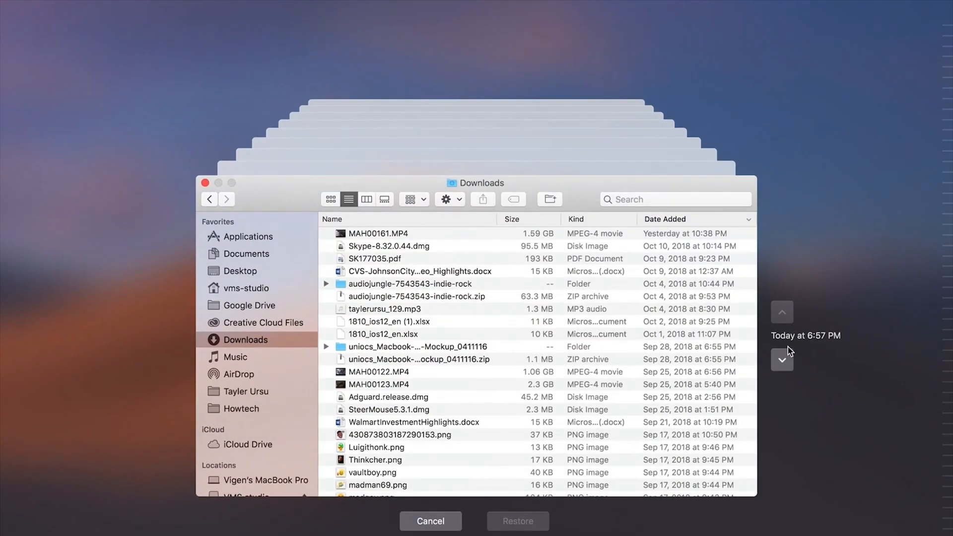
# - Select Skype-8.32.0.44.dmg in the Downloads backup and restore it
pyautogui.click(782, 313)
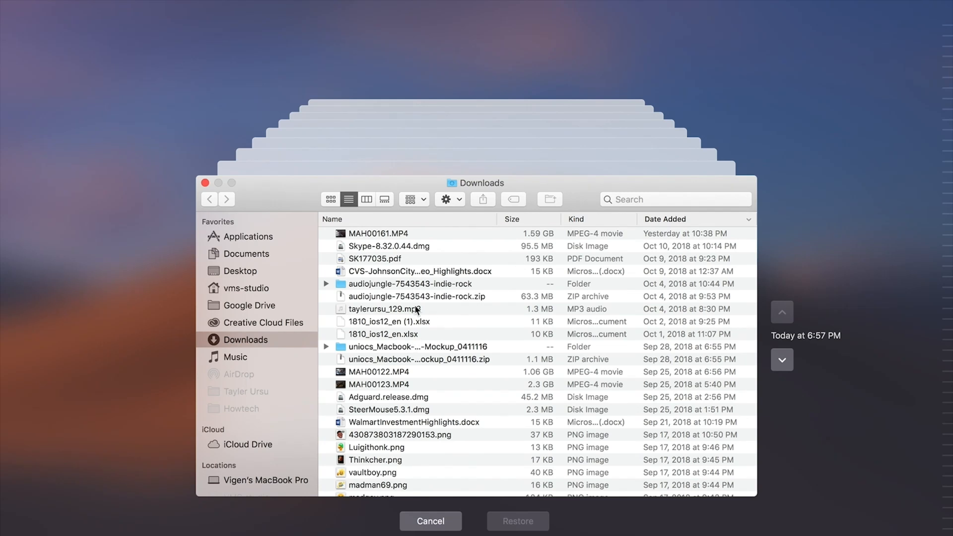
pyautogui.click(375, 258)
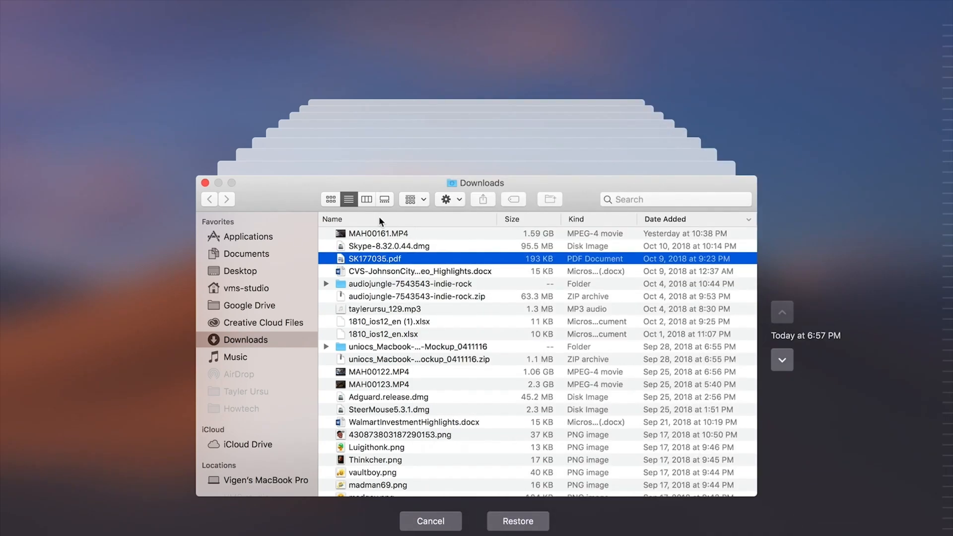
pyautogui.click(390, 246)
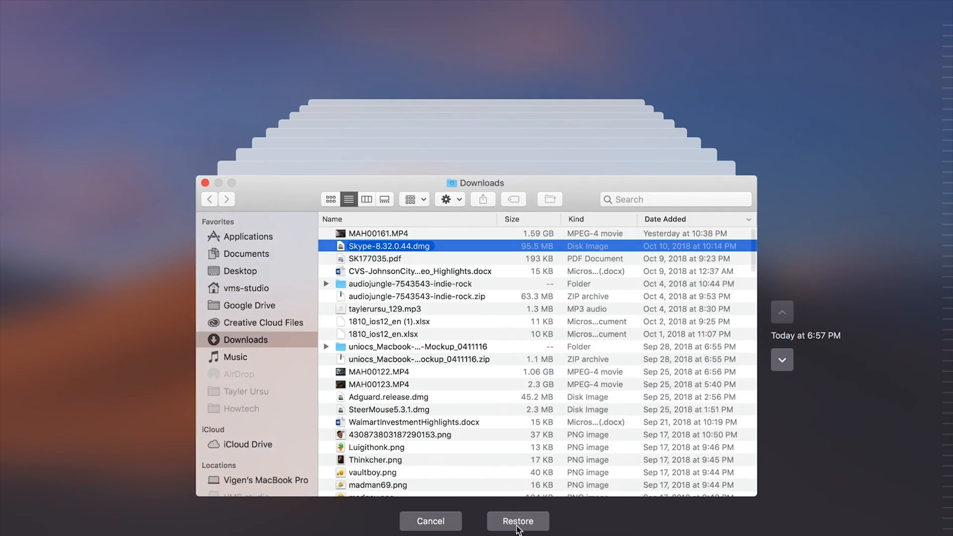
pyautogui.click(518, 521)
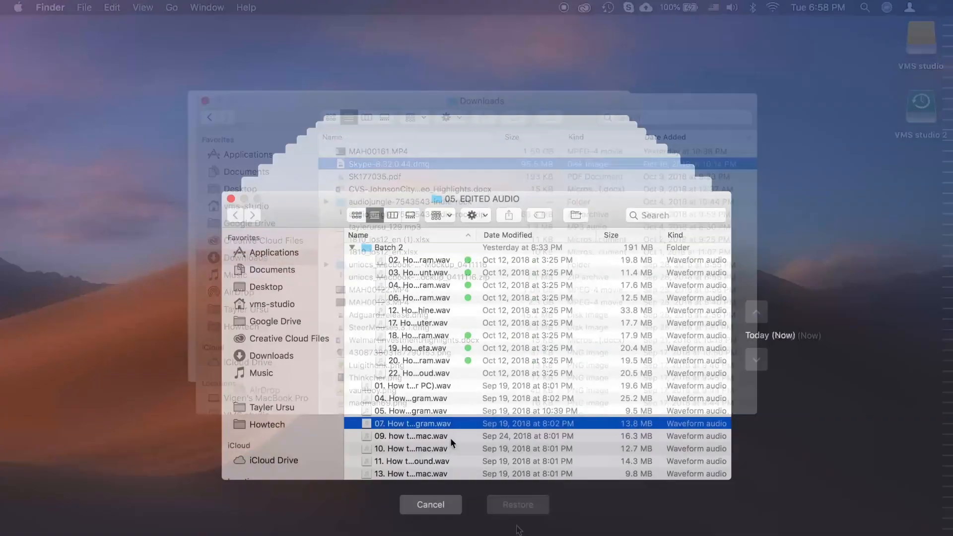
# - Show the context menu for '07. How to tag someone on istagram.wav'
pyautogui.rightClick(414, 424)
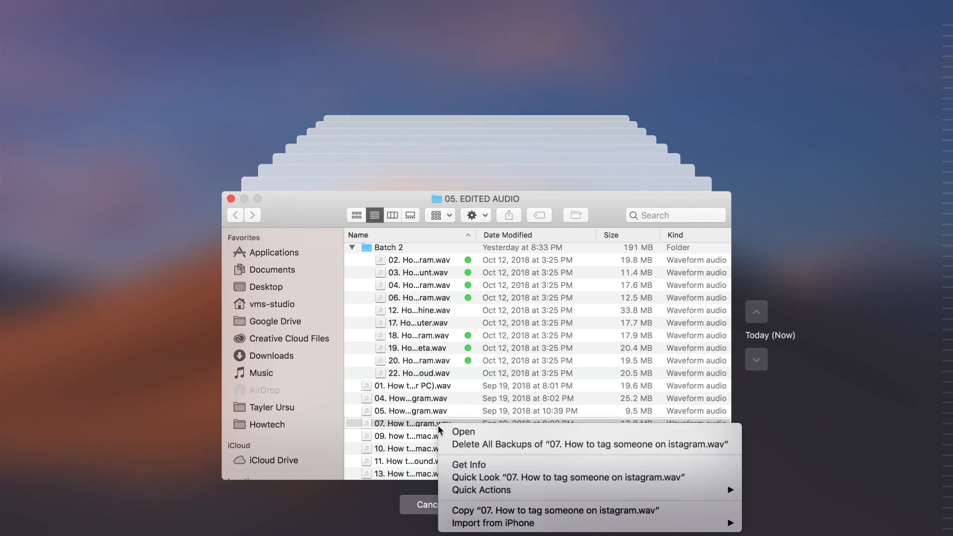
pyautogui.moveTo(492, 523)
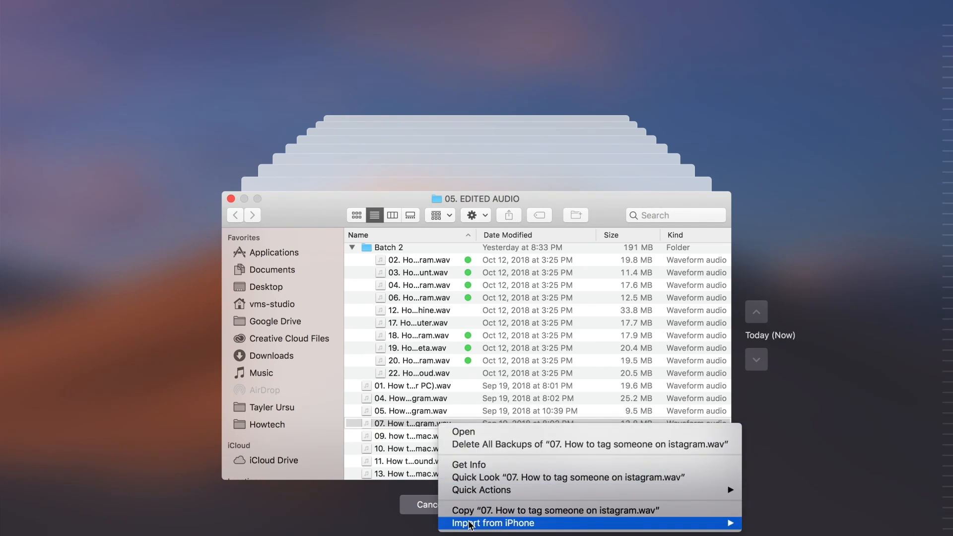
pyautogui.moveTo(398, 427)
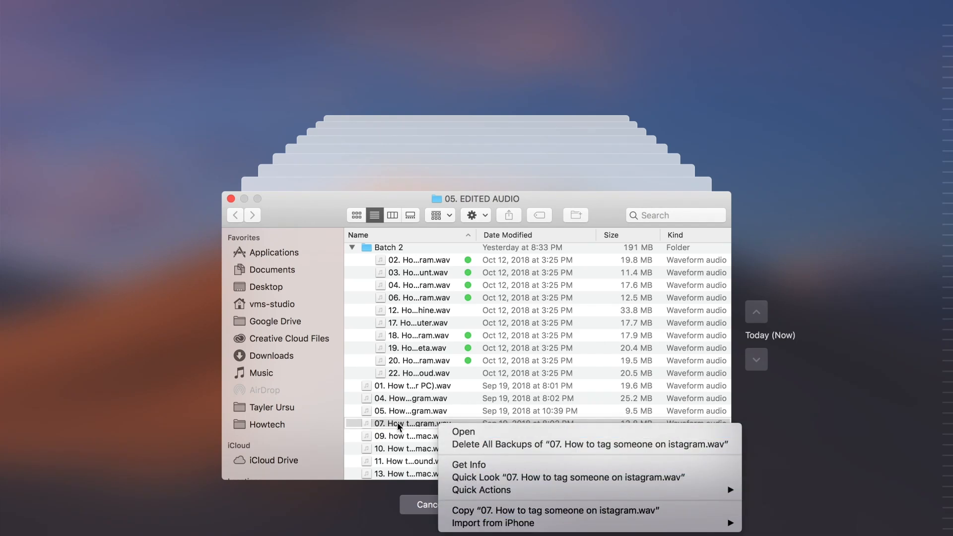